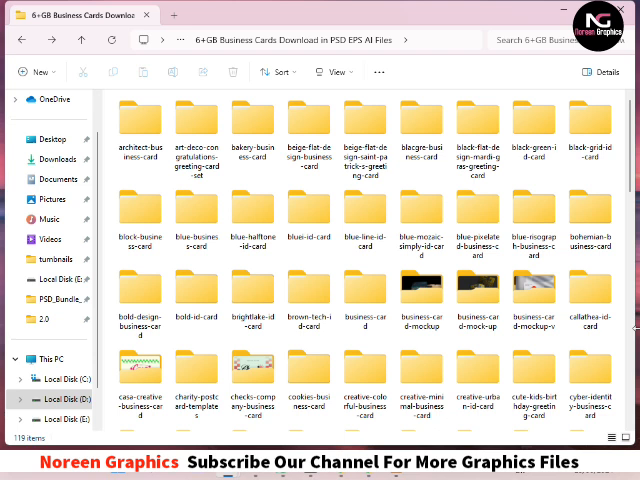
mouse_move(603, 340)
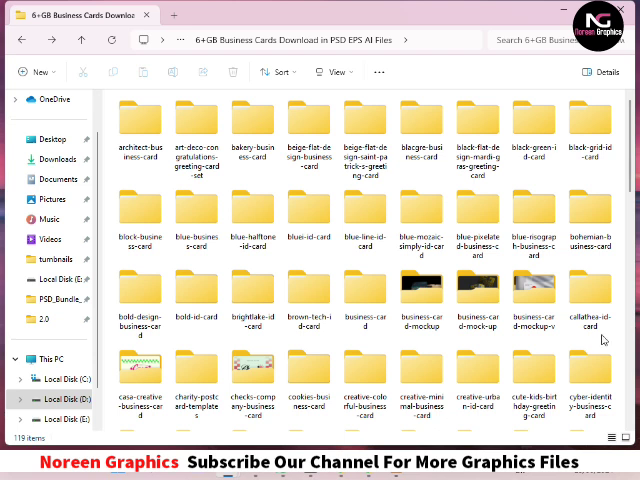
Browse the architect and beige flat design card folders and view the collection folder's properties.
scroll("down", 3)
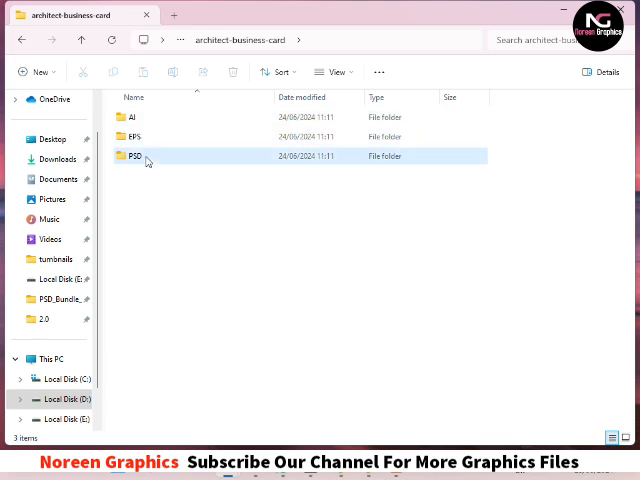
double_click(133, 156)
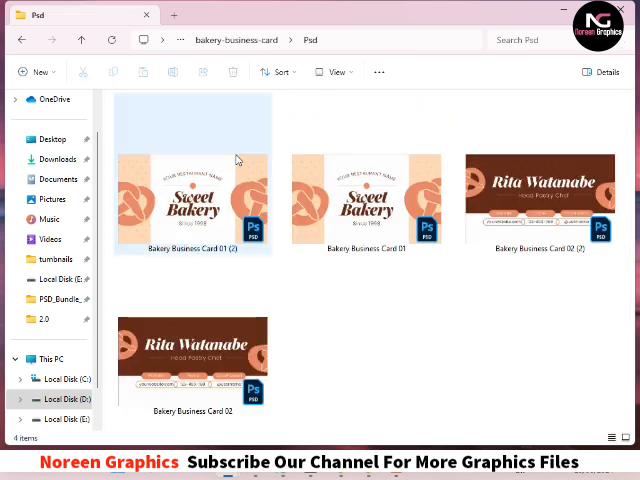
left_click(24, 40)
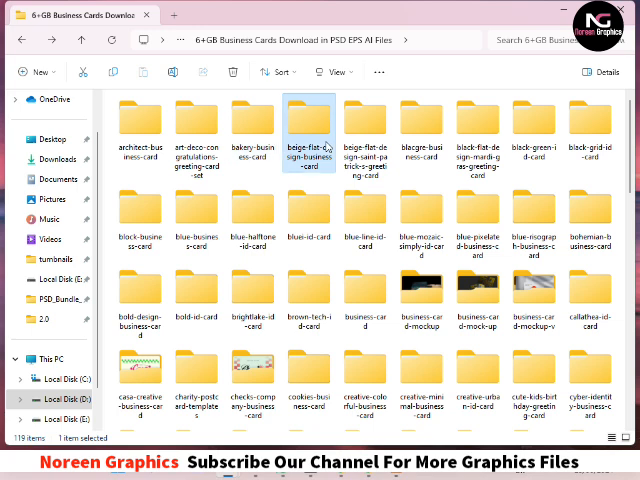
double_click(308, 118)
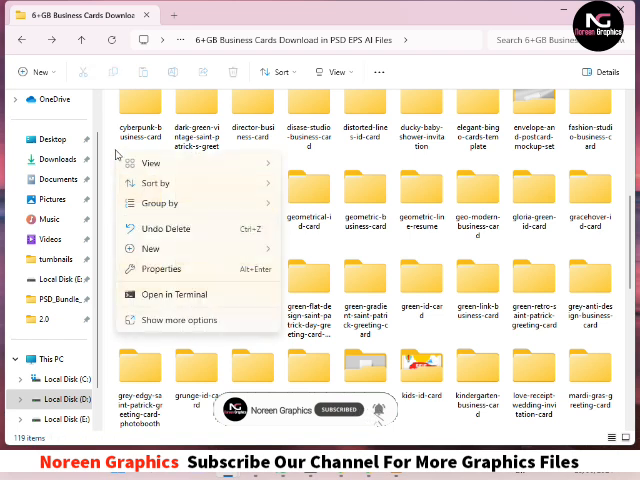
left_click(161, 268)
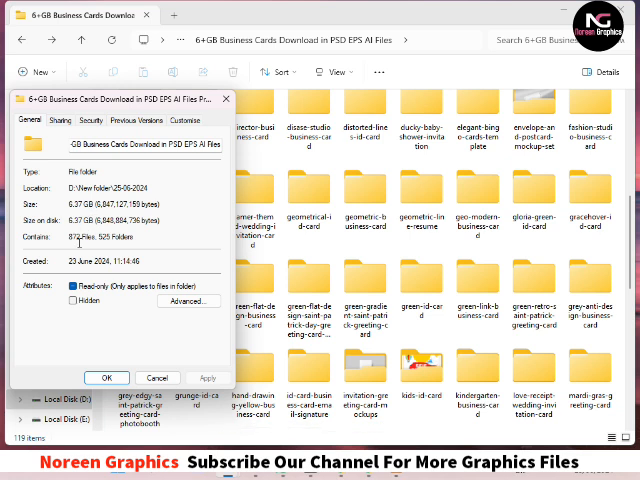
left_click(107, 378)
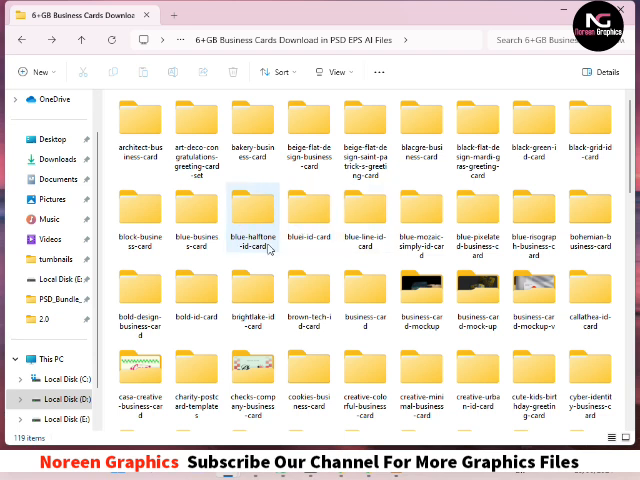
Open Business Card Front.psd from the blue-business-card PSD folder in Photoshop.
left_click(197, 290)
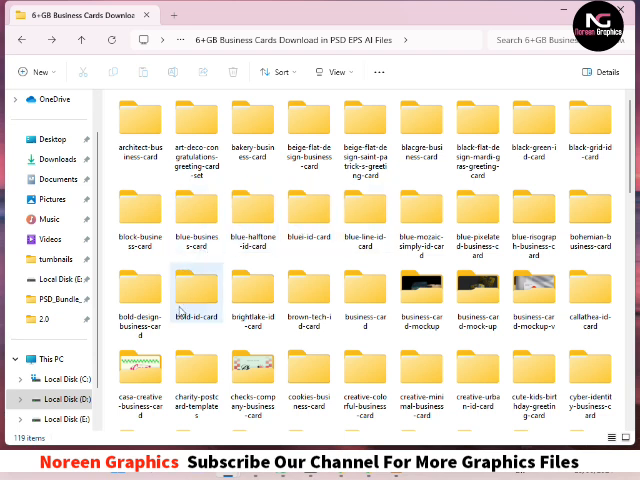
left_click(197, 215)
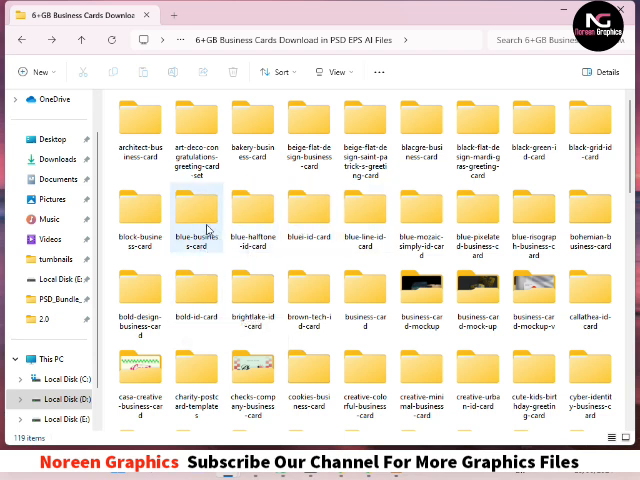
double_click(196, 215)
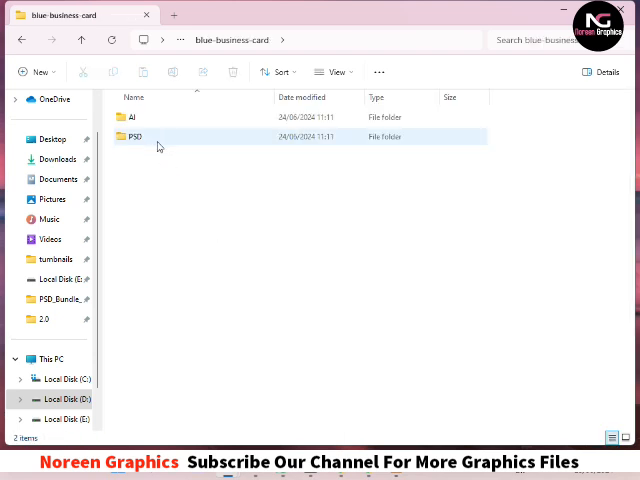
double_click(122, 136)
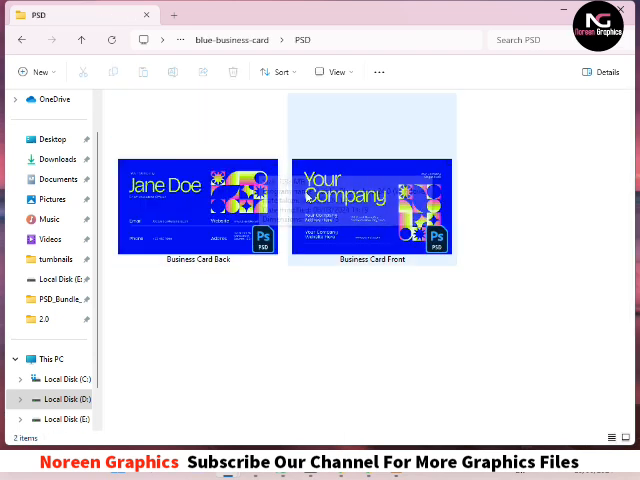
left_click(371, 205)
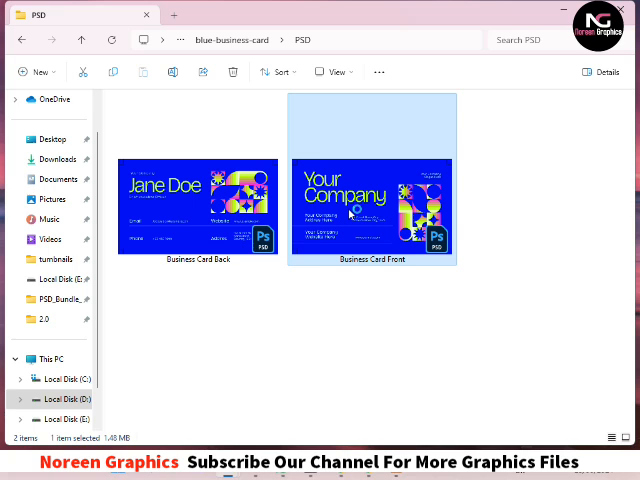
double_click(371, 205)
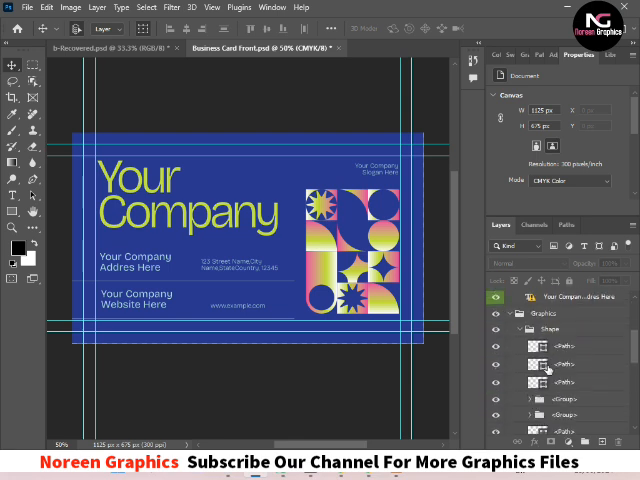
mouse_move(147, 198)
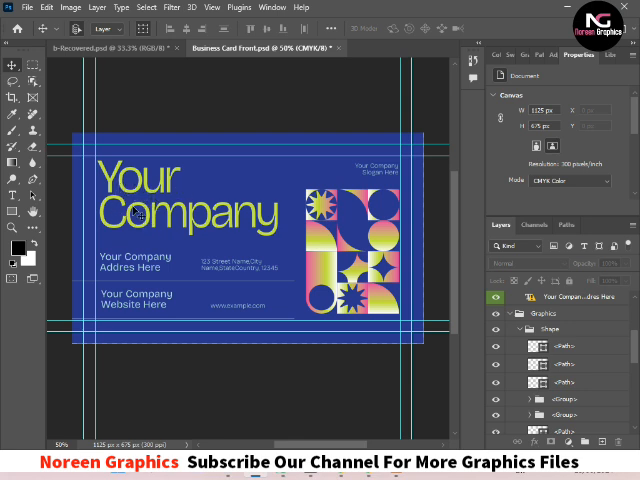
mouse_move(168, 218)
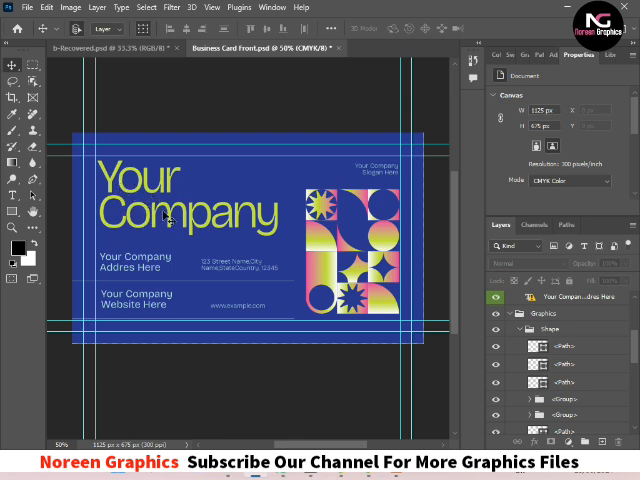
mouse_move(258, 232)
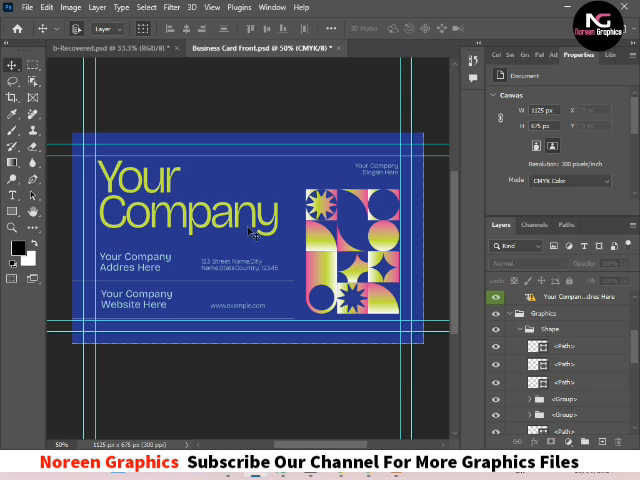
mouse_move(380, 168)
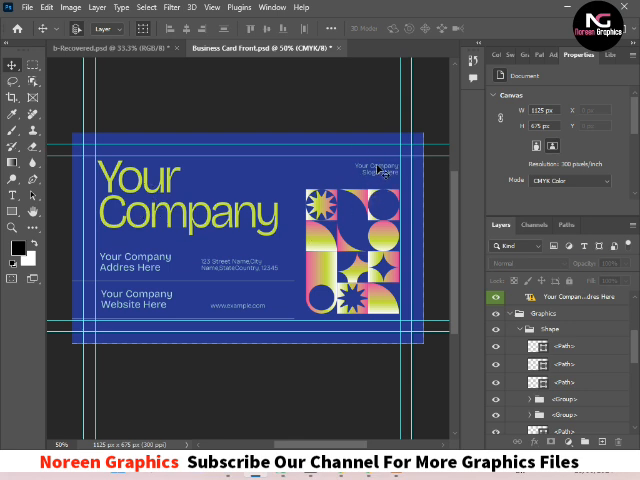
mouse_move(130, 272)
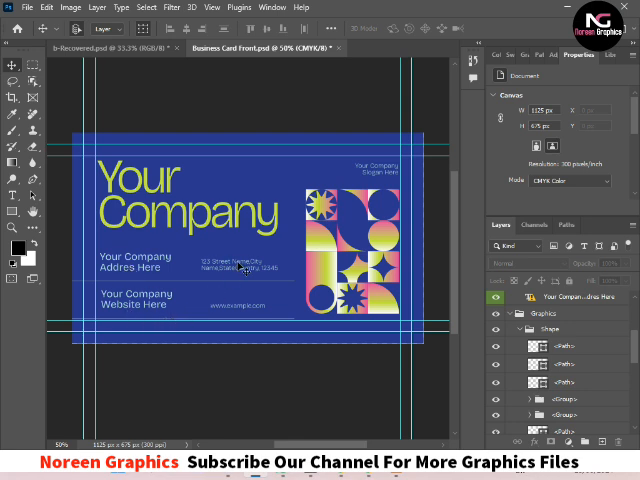
mouse_move(254, 247)
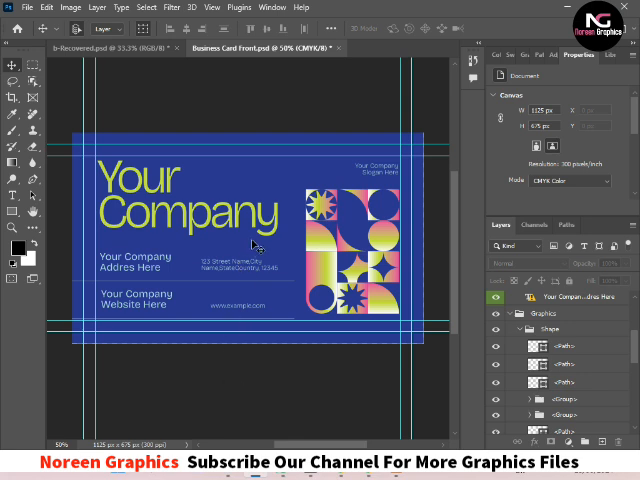
mouse_move(203, 270)
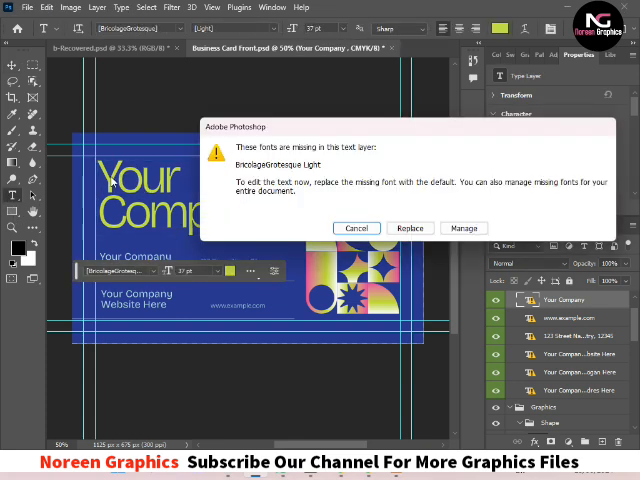
Replace the missing heading font with Myriad Pro and retype the heading as 'Noreen Graphics'.
left_click(410, 228)
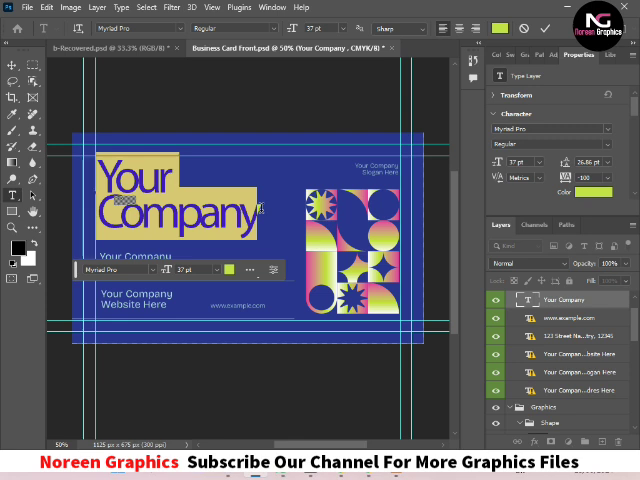
type("Noreen")
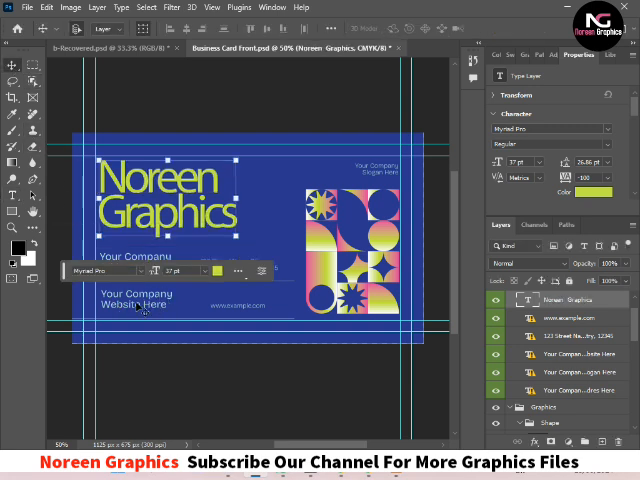
mouse_move(158, 314)
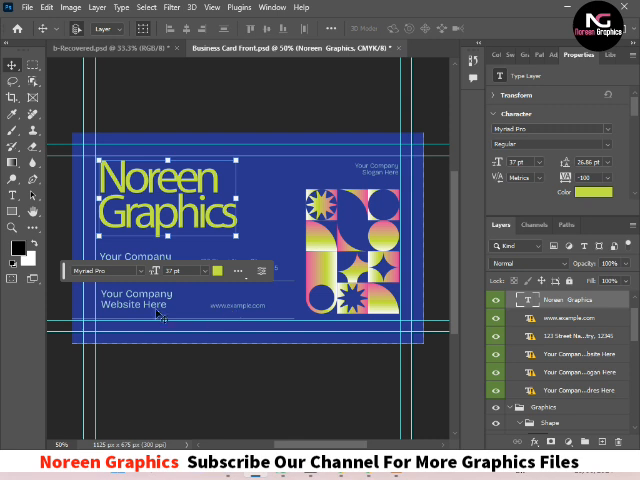
mouse_move(375, 170)
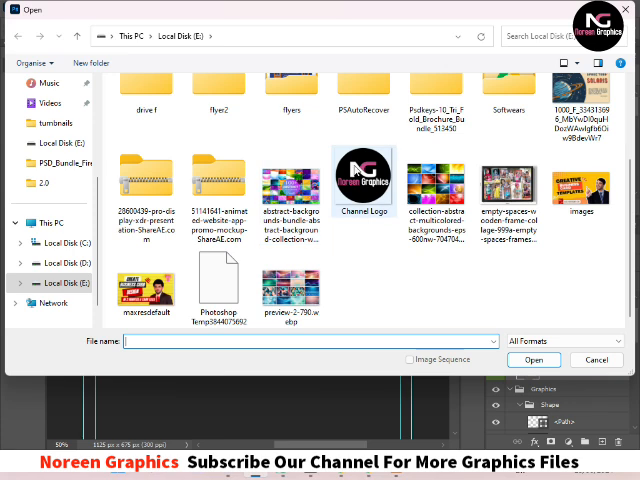
Choose the Channel Logo image from Local Disk E: to place on the card.
left_click(534, 359)
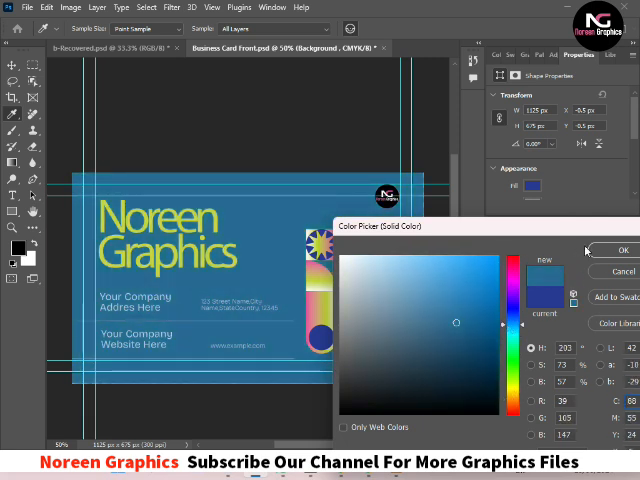
Fill the circle with solid blue instead of its gradient, then select a circle in the pattern.
left_click(618, 249)
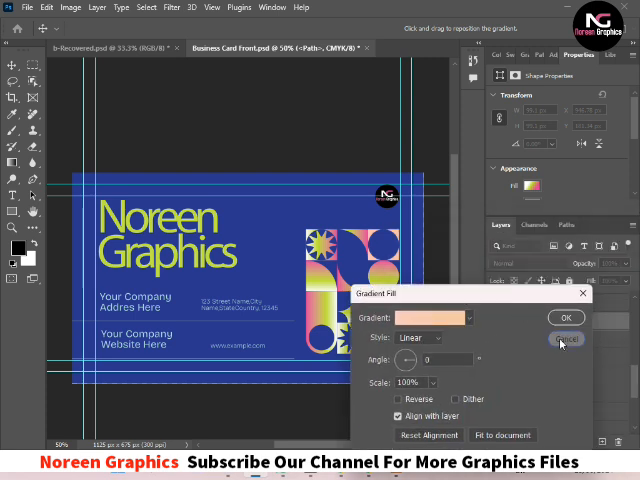
left_click(566, 339)
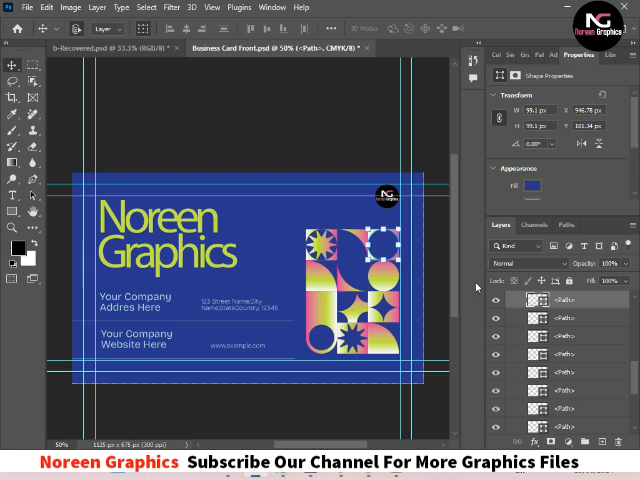
left_click(536, 187)
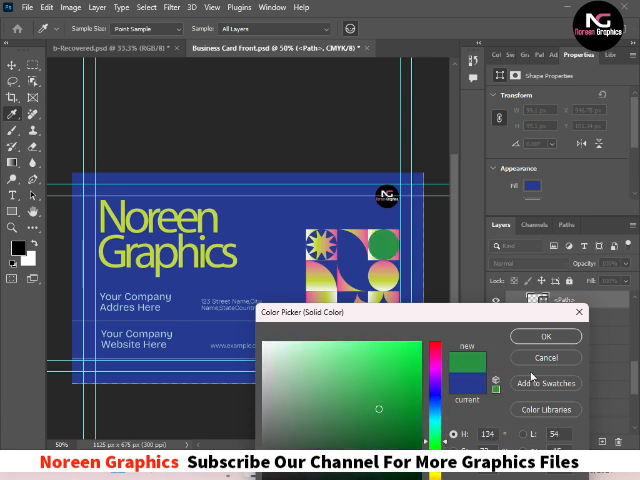
left_click(545, 335)
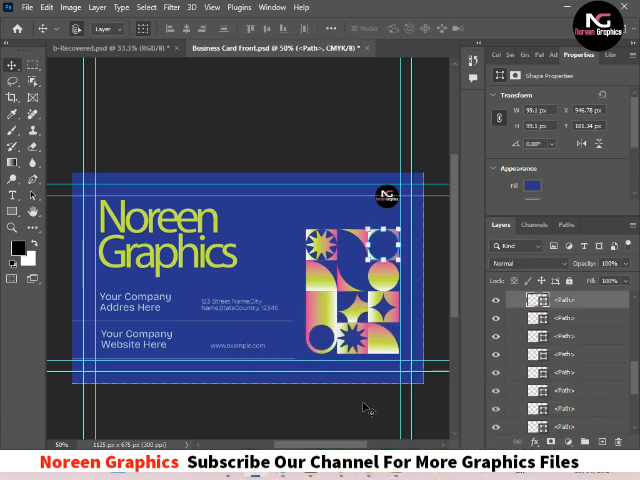
mouse_move(334, 390)
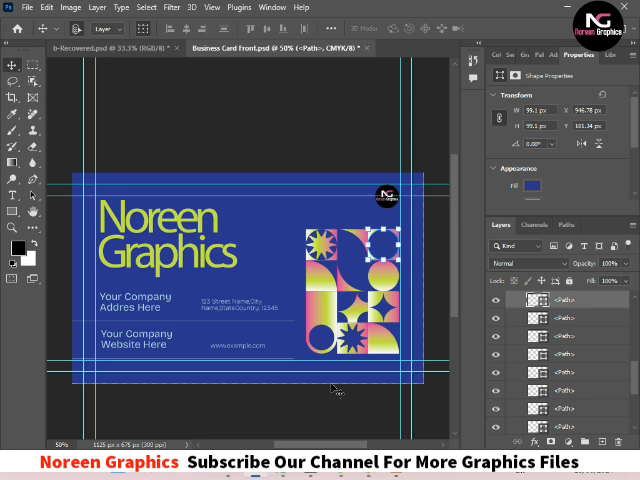
mouse_move(290, 390)
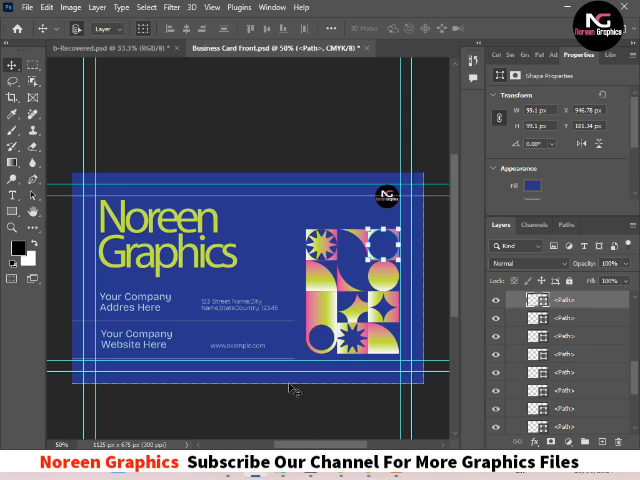